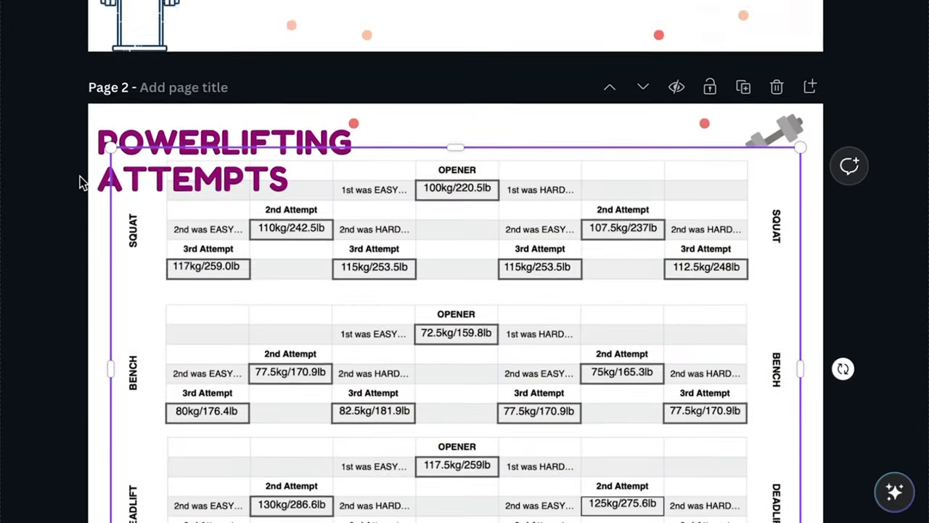
{"action": "scroll", "scroll_direction": "down", "scroll_amount": 3}
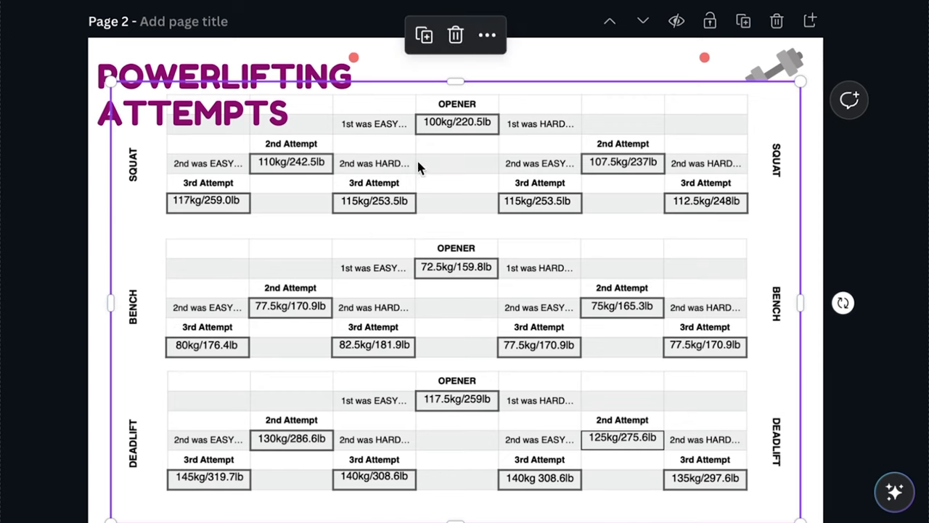
{"action": "mouse_move", "coordinate": [465, 130]}
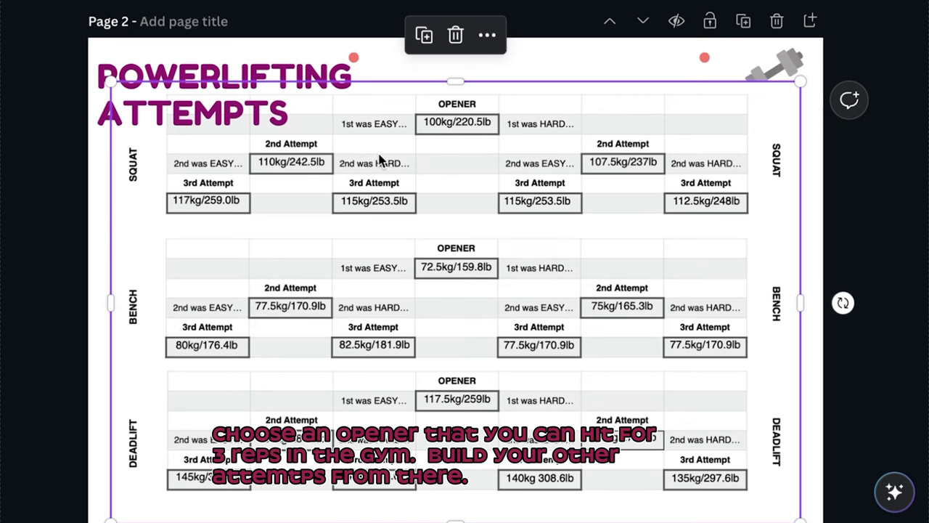
{"action": "mouse_move", "coordinate": [221, 167]}
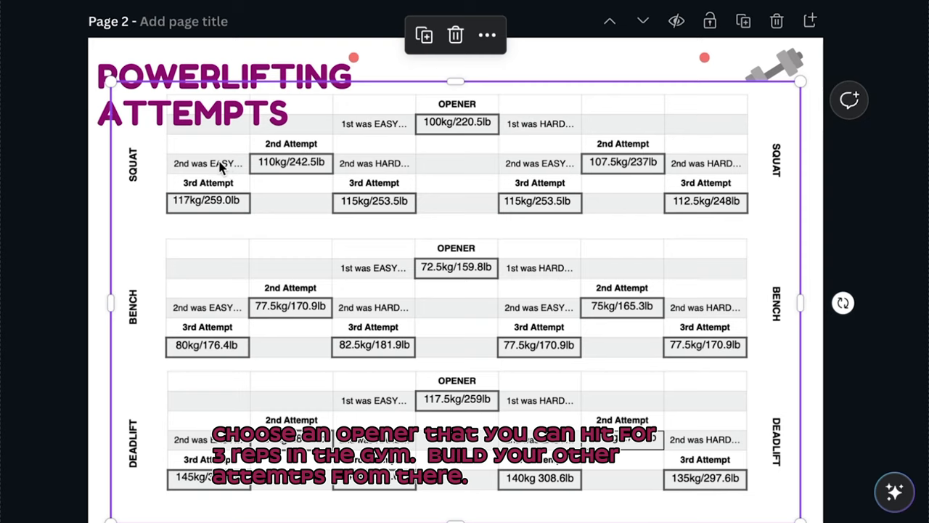
{"action": "mouse_move", "coordinate": [204, 219]}
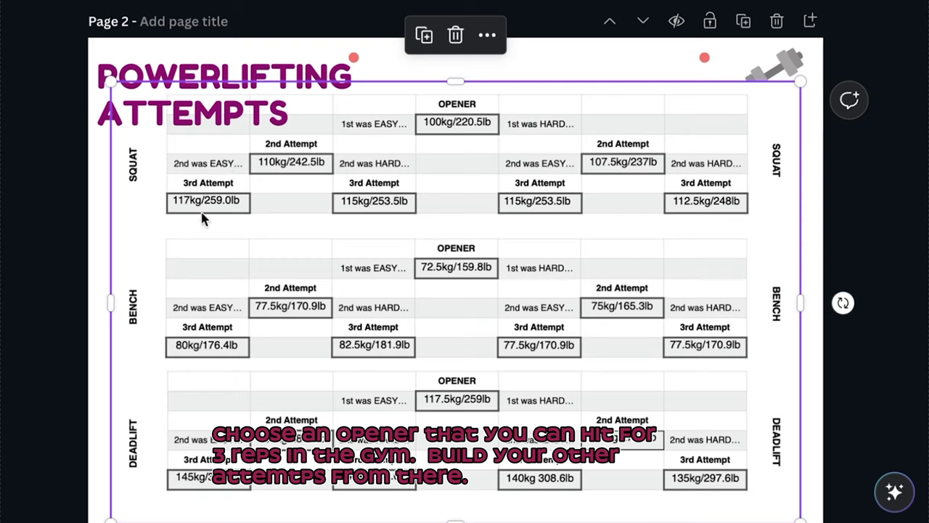
{"action": "mouse_move", "coordinate": [377, 206]}
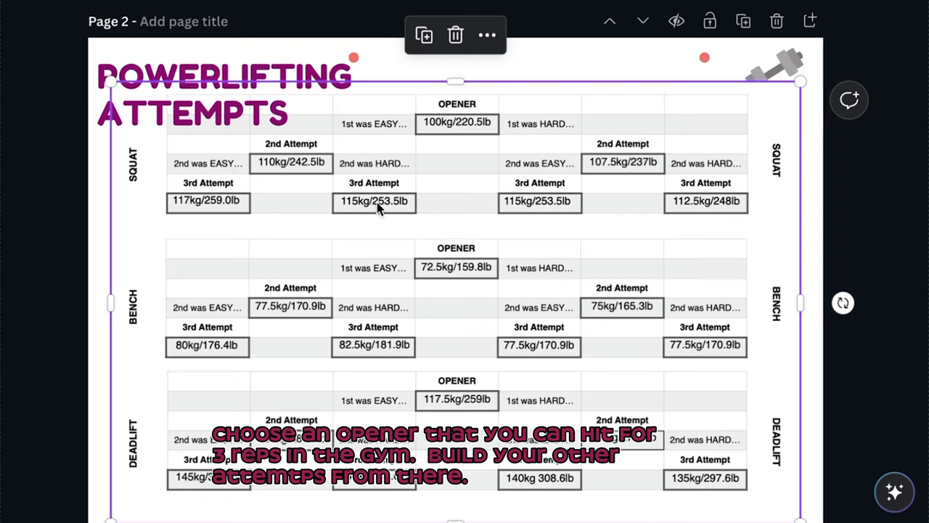
{"action": "mouse_move", "coordinate": [624, 167]}
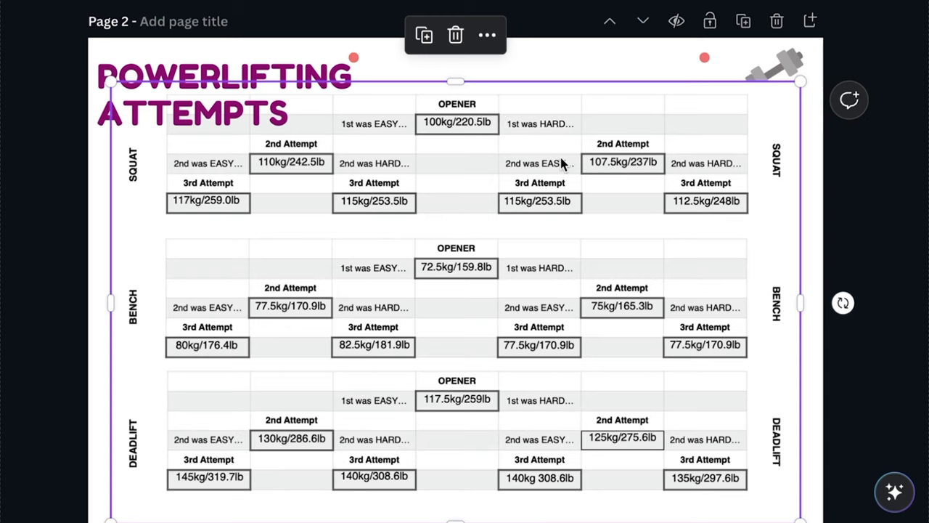
{"action": "mouse_move", "coordinate": [694, 218]}
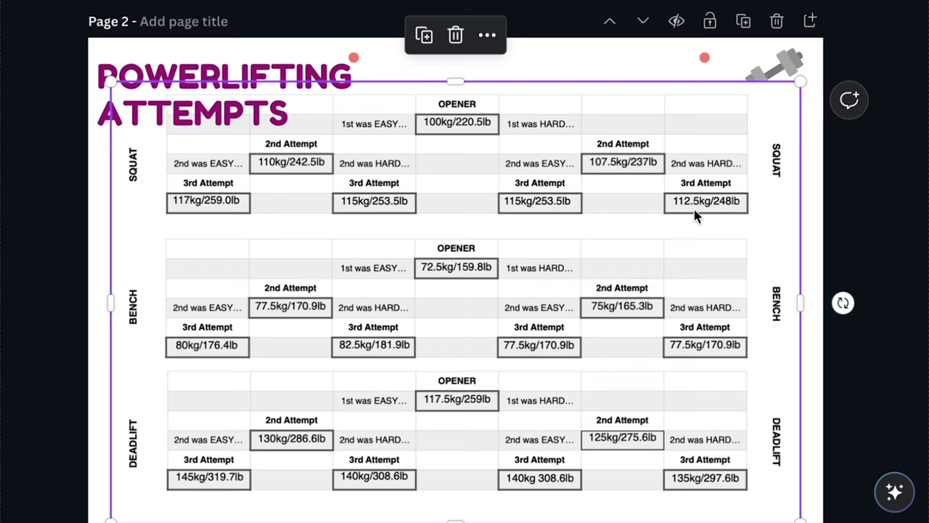
{"action": "mouse_move", "coordinate": [699, 216]}
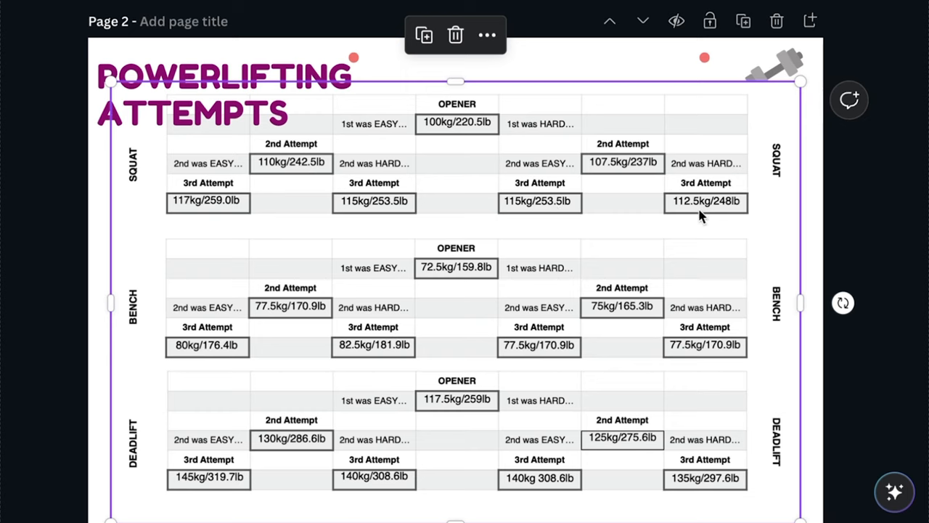
{"action": "mouse_move", "coordinate": [526, 138]}
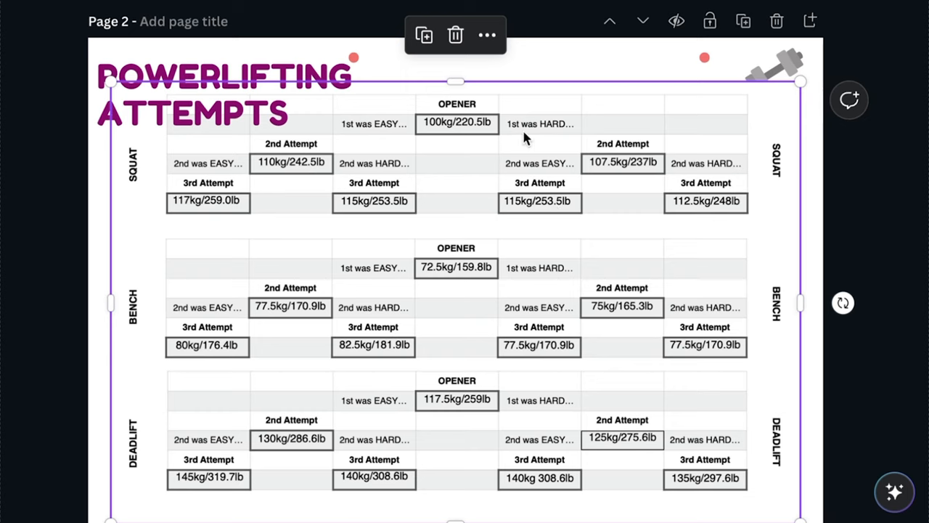
{"action": "mouse_move", "coordinate": [398, 165]}
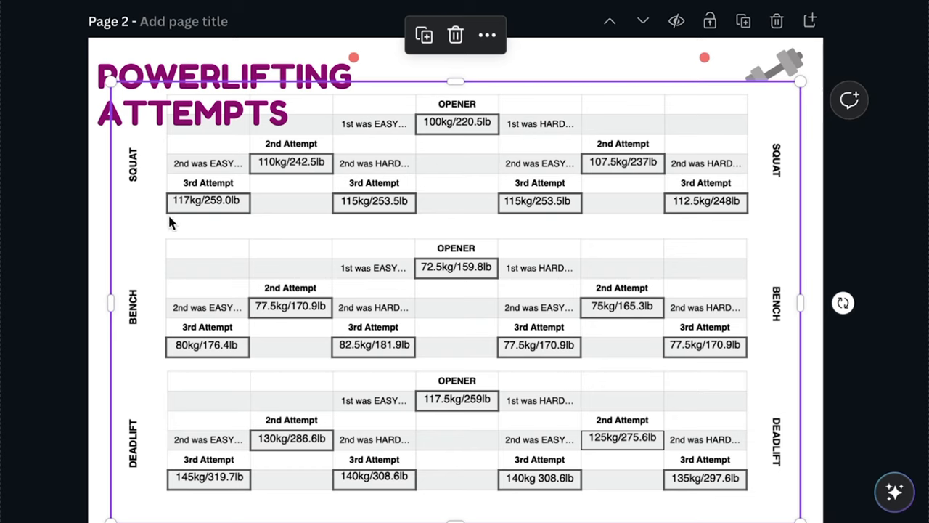
{"action": "scroll", "scroll_direction": "down", "scroll_amount": 3}
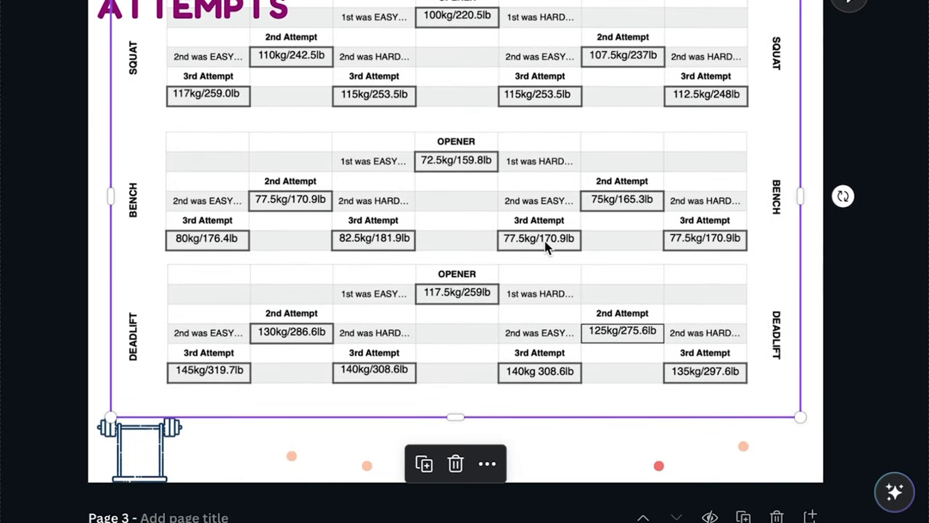
{"action": "mouse_move", "coordinate": [468, 160]}
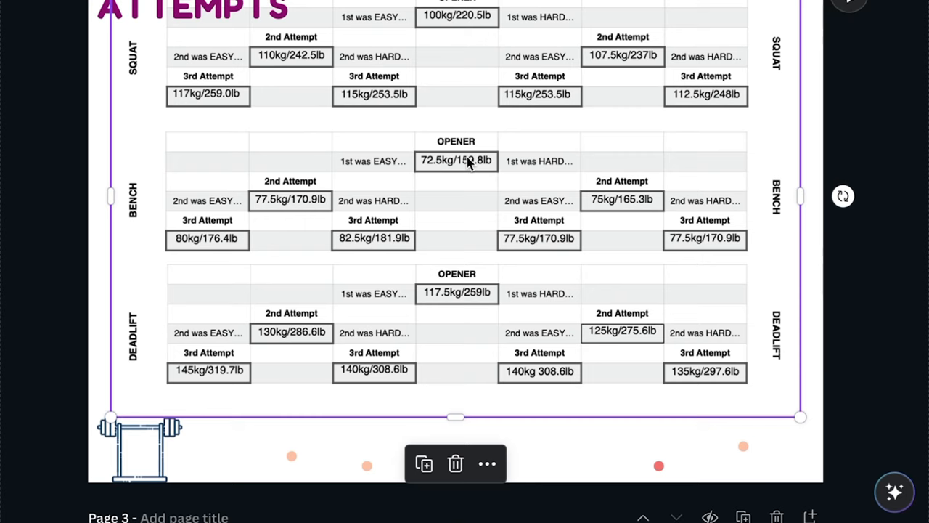
{"action": "mouse_move", "coordinate": [546, 171]}
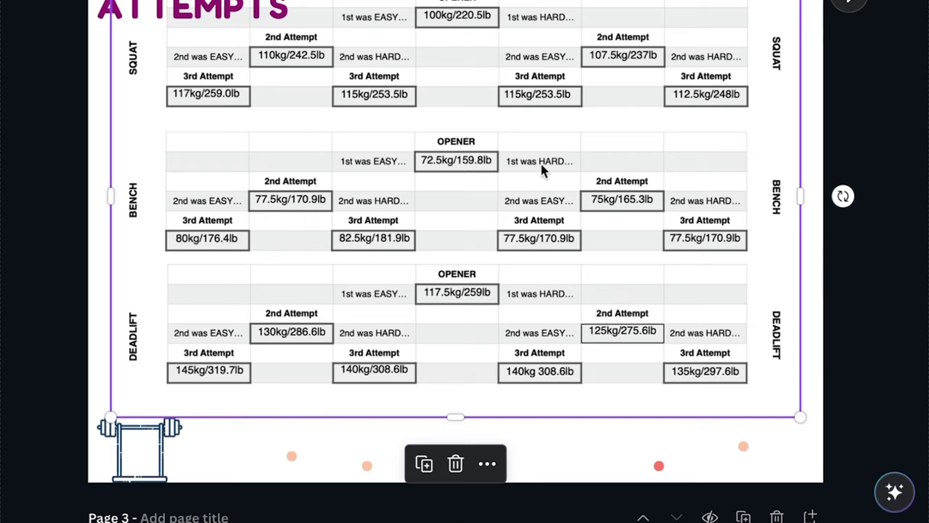
{"action": "mouse_move", "coordinate": [305, 191]}
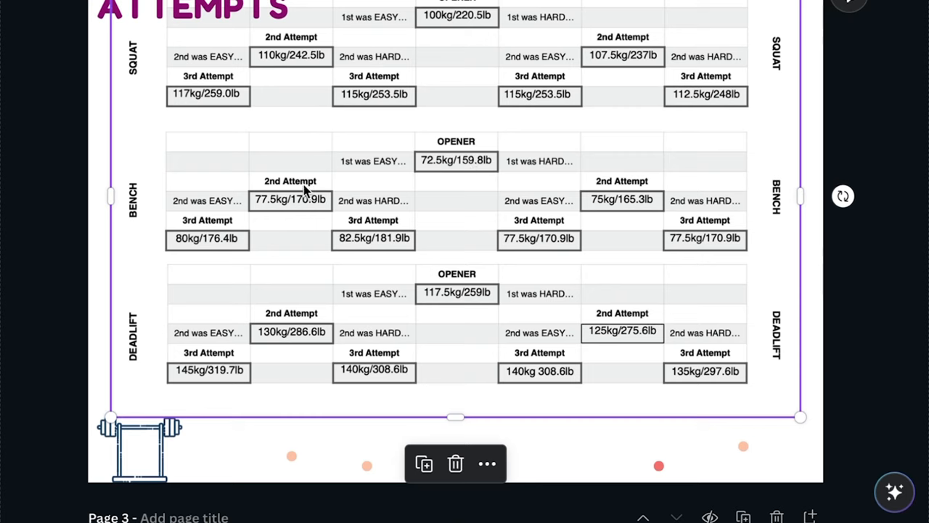